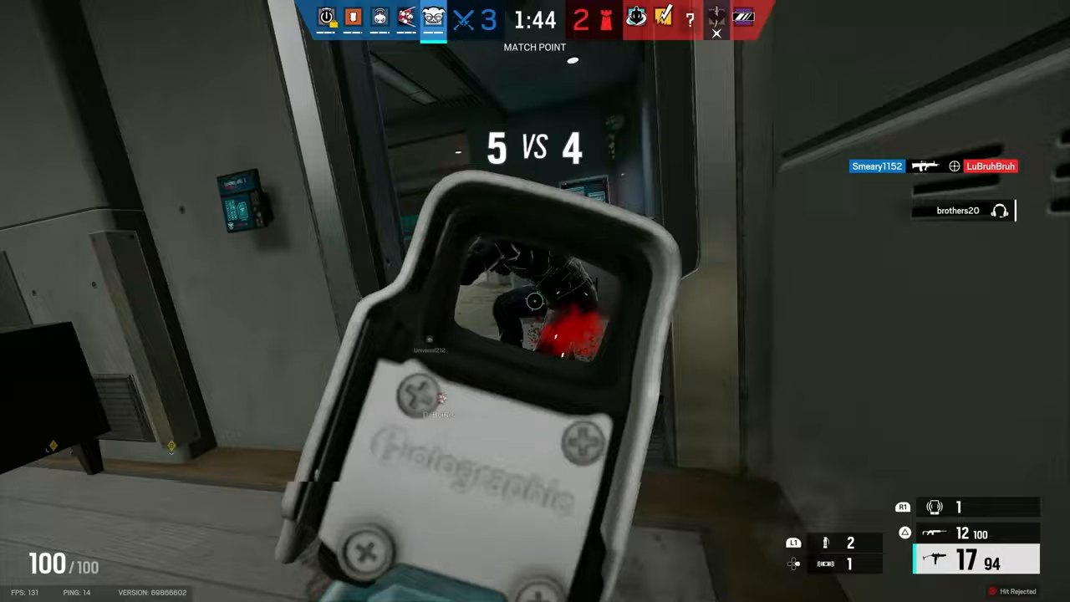
# Leave the live match and bring up the General settings.
pyautogui.click(535, 300)
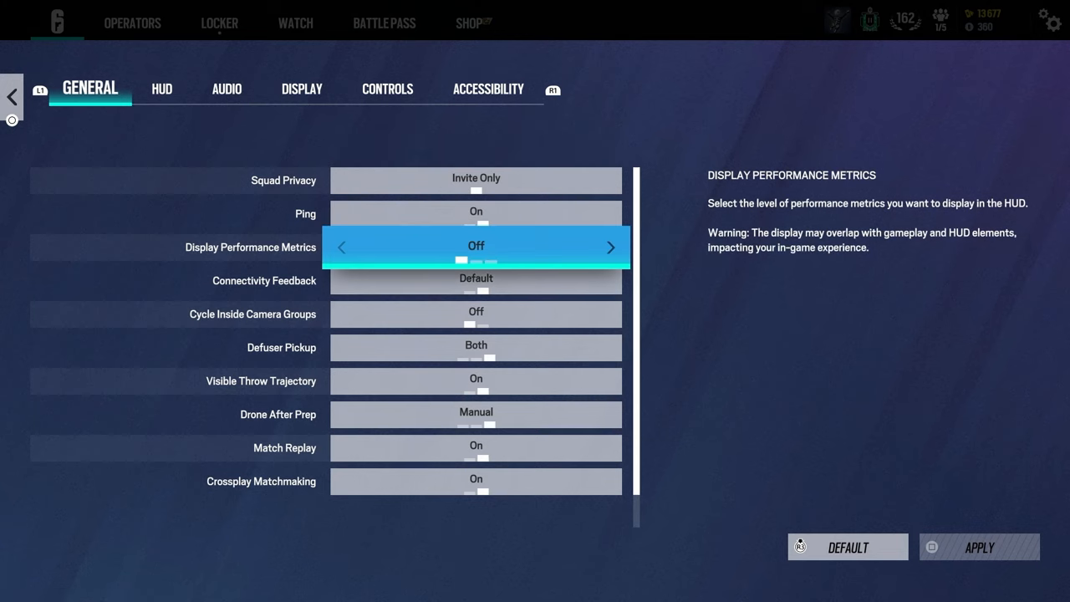
pyautogui.click(610, 248)
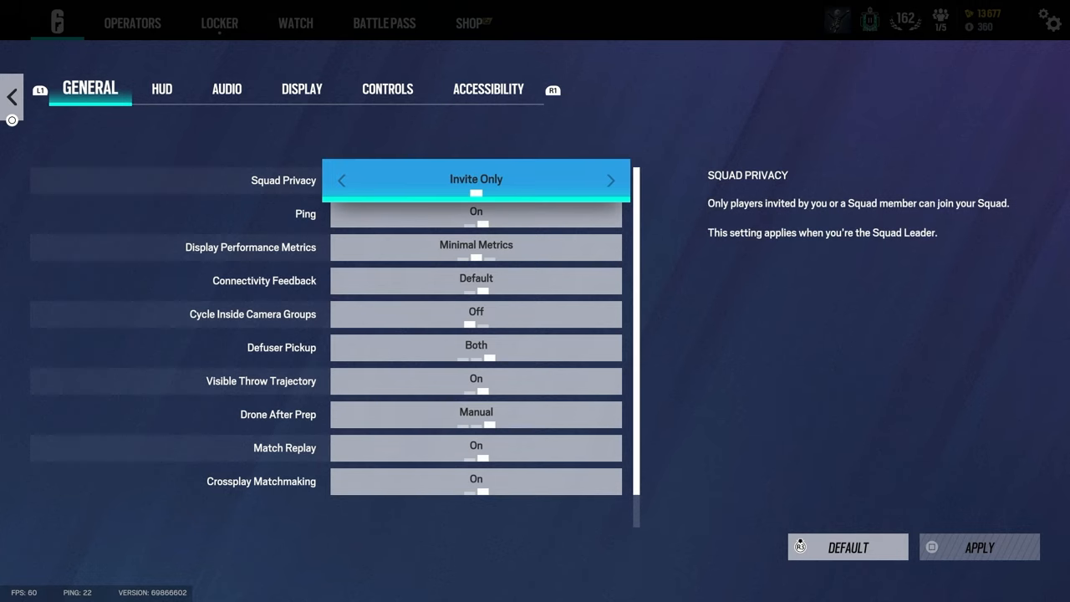
# Switch to the HUD settings showing the compass and match information options.
pyautogui.click(161, 88)
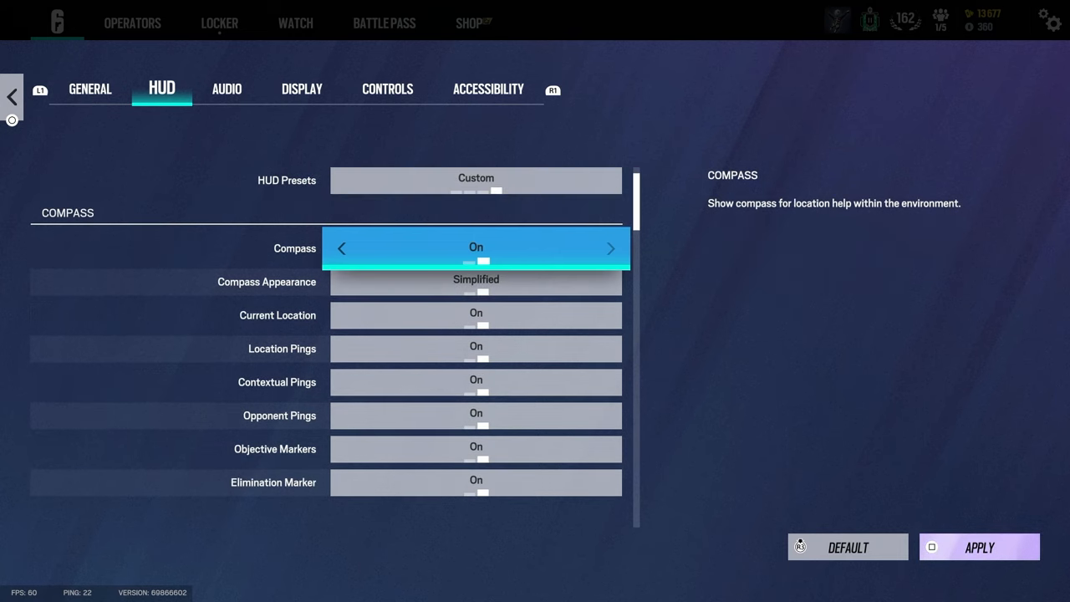
pyautogui.click(341, 248)
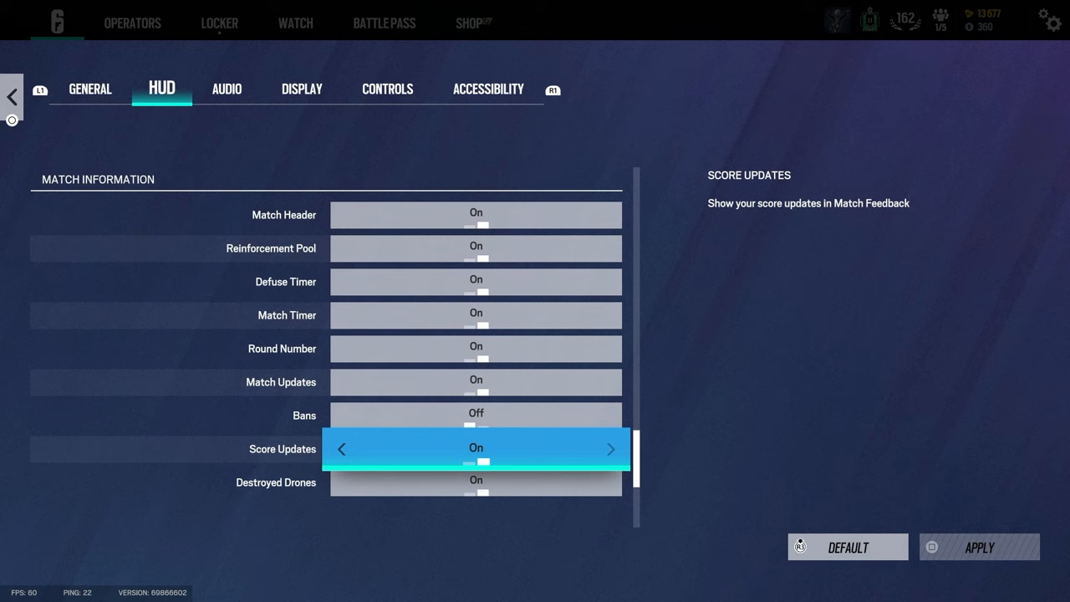
# Switch to the Audio settings with language, dynamic range and volume options.
pyautogui.click(227, 89)
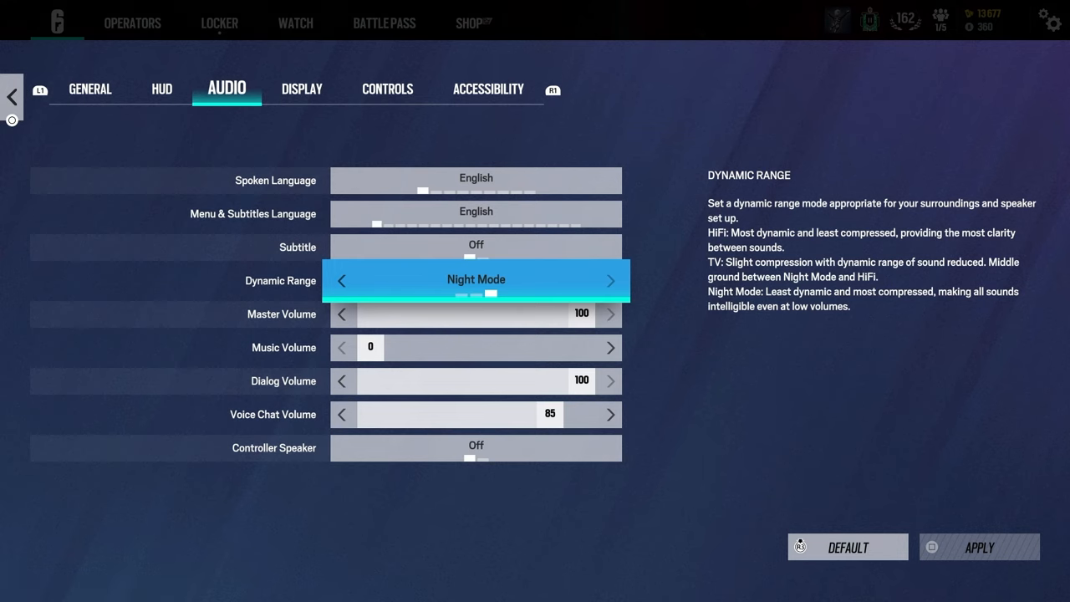
# In the Display settings, change Graphic Mode from Prioritize Performance to Prioritize Resolution.
pyautogui.click(301, 89)
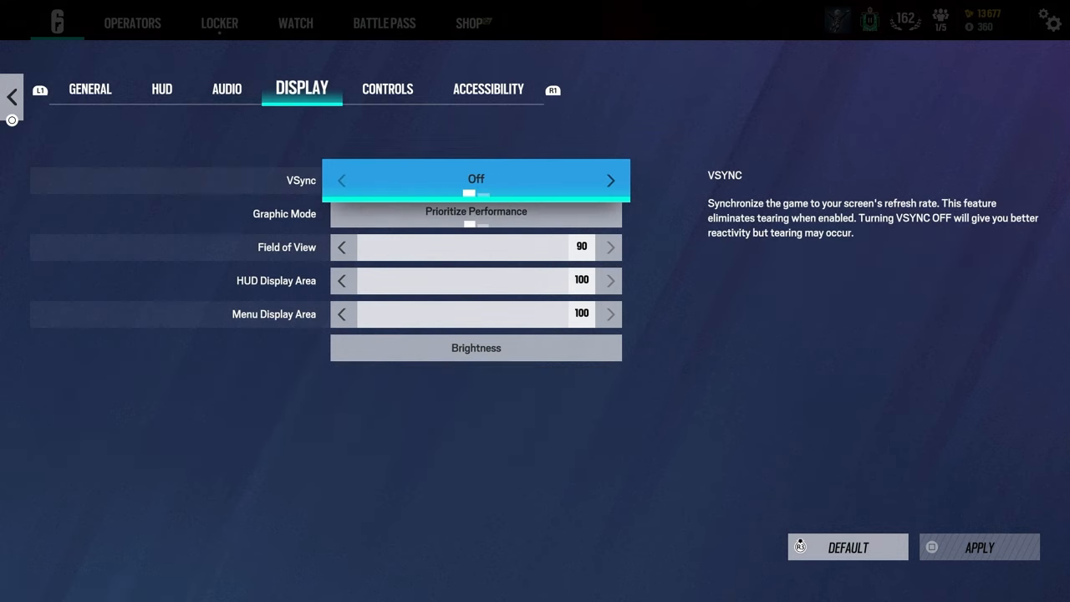
pyautogui.click(610, 179)
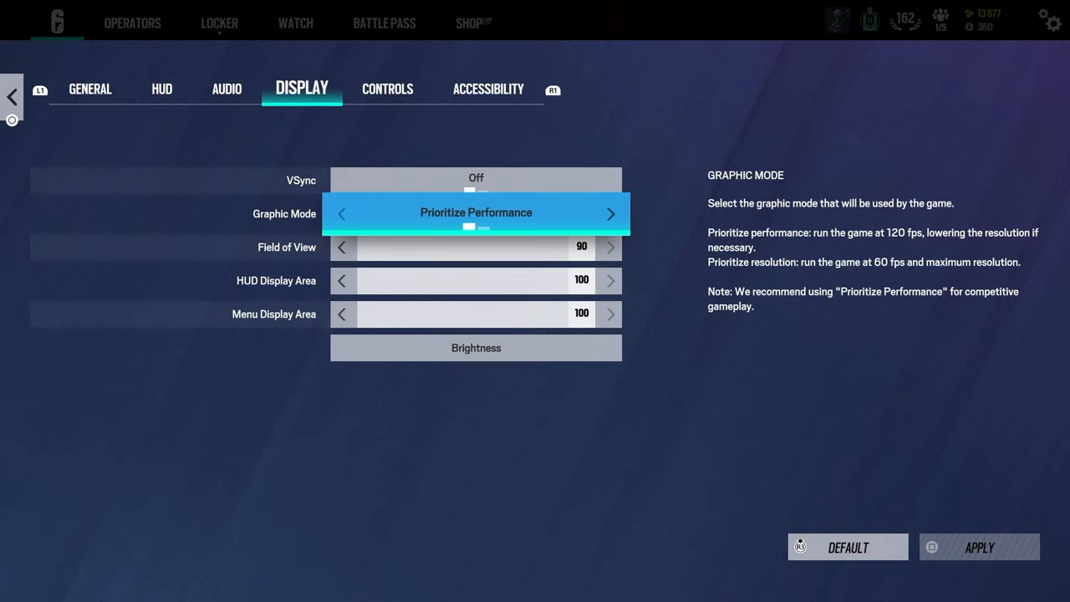
pyautogui.click(610, 214)
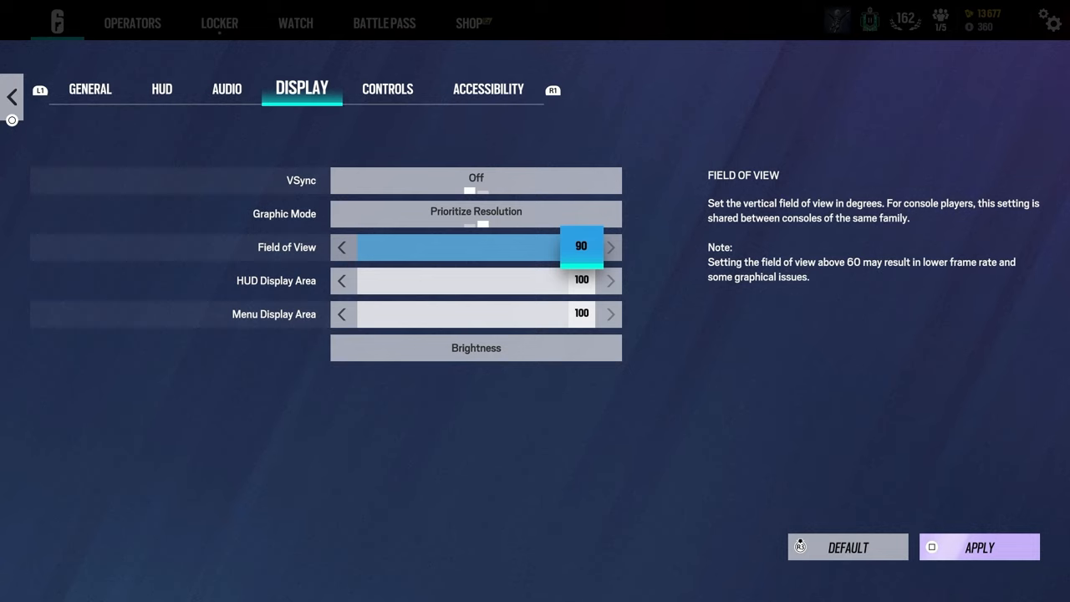
# Lower the Field of View slider from 90 to about 87.
pyautogui.click(341, 247)
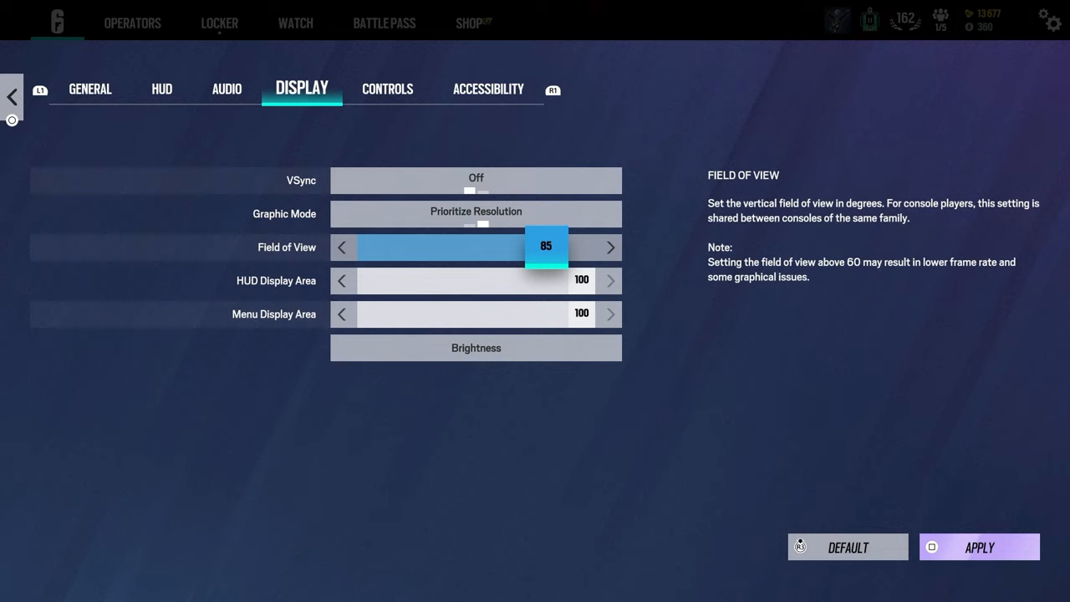
pyautogui.click(608, 248)
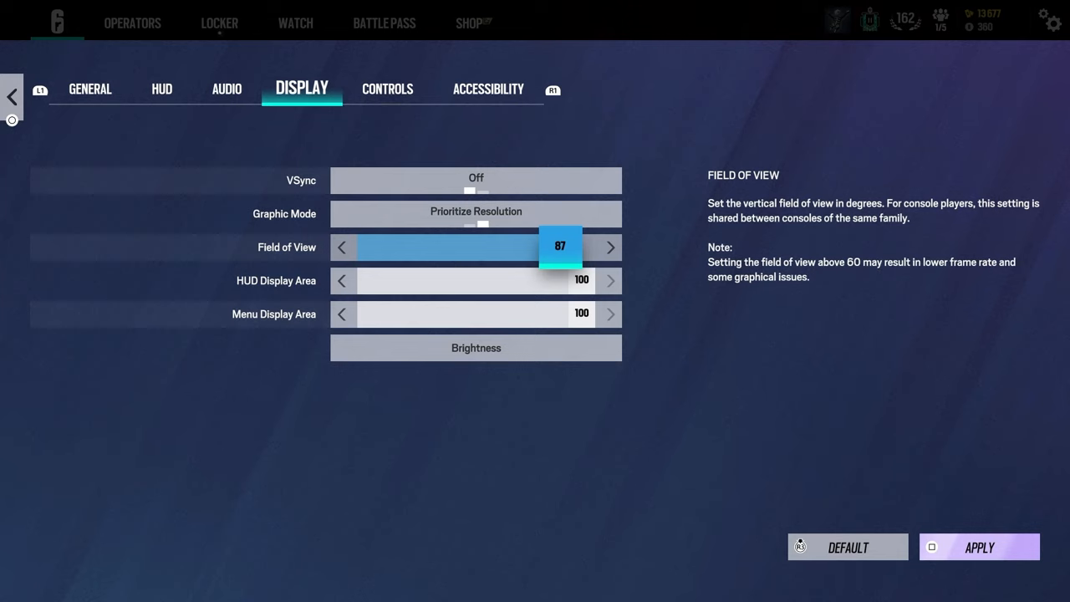
pyautogui.click(341, 248)
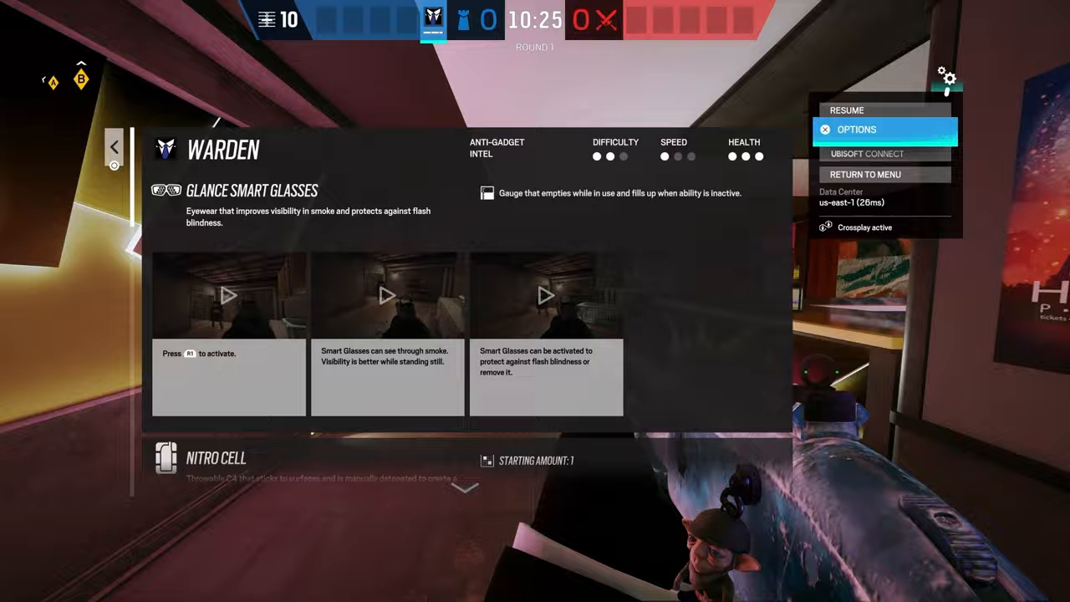
# From the pause menu, reopen the settings on the Display tab.
pyautogui.click(883, 131)
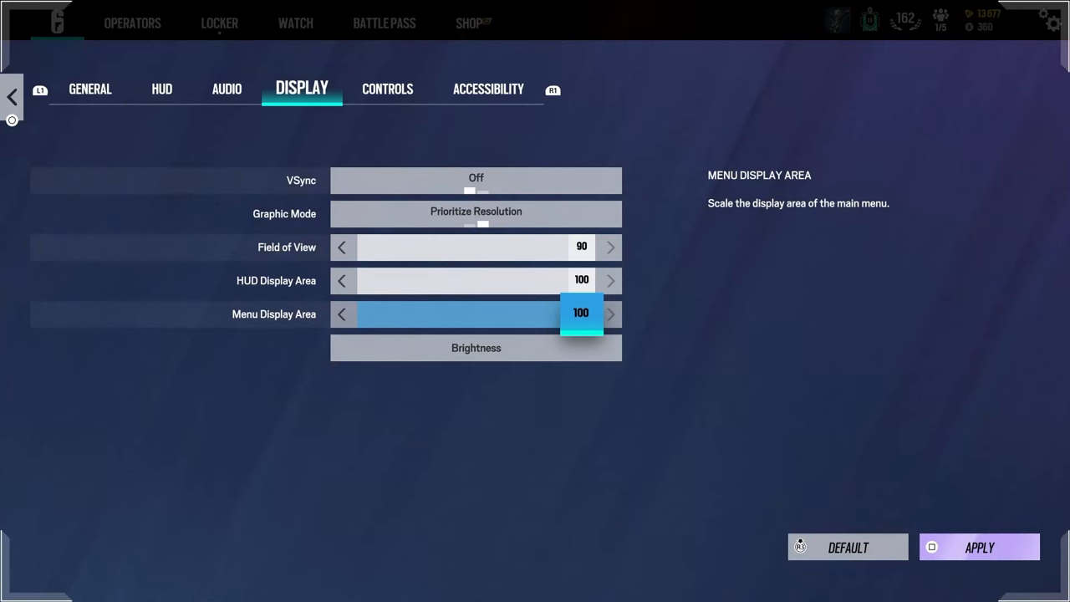
# Set Graphic Mode back to Prioritize Performance, then move to the Controls settings.
pyautogui.click(342, 314)
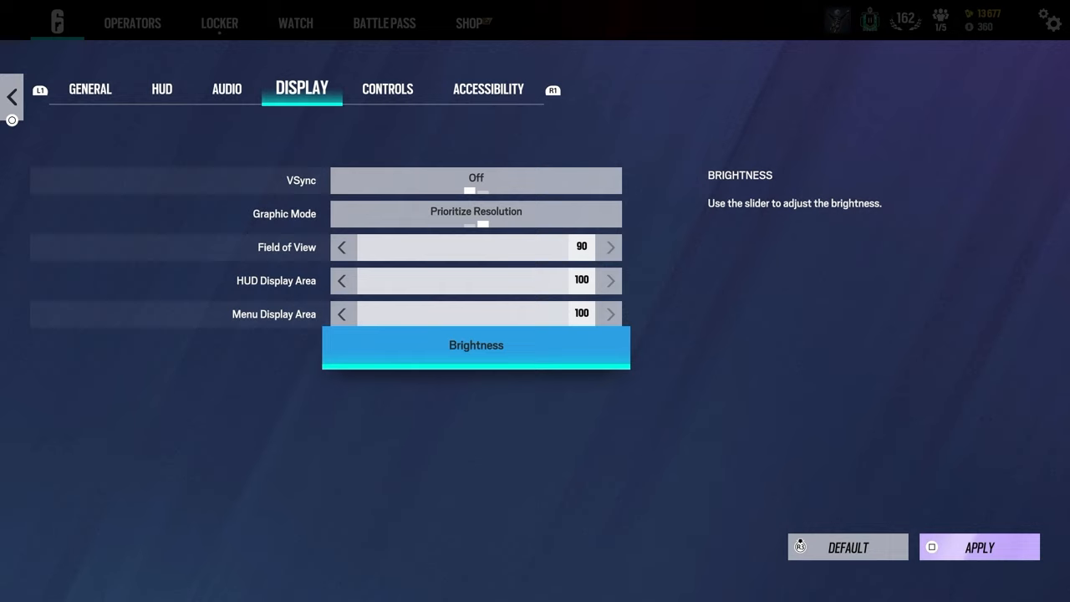
pyautogui.click(475, 214)
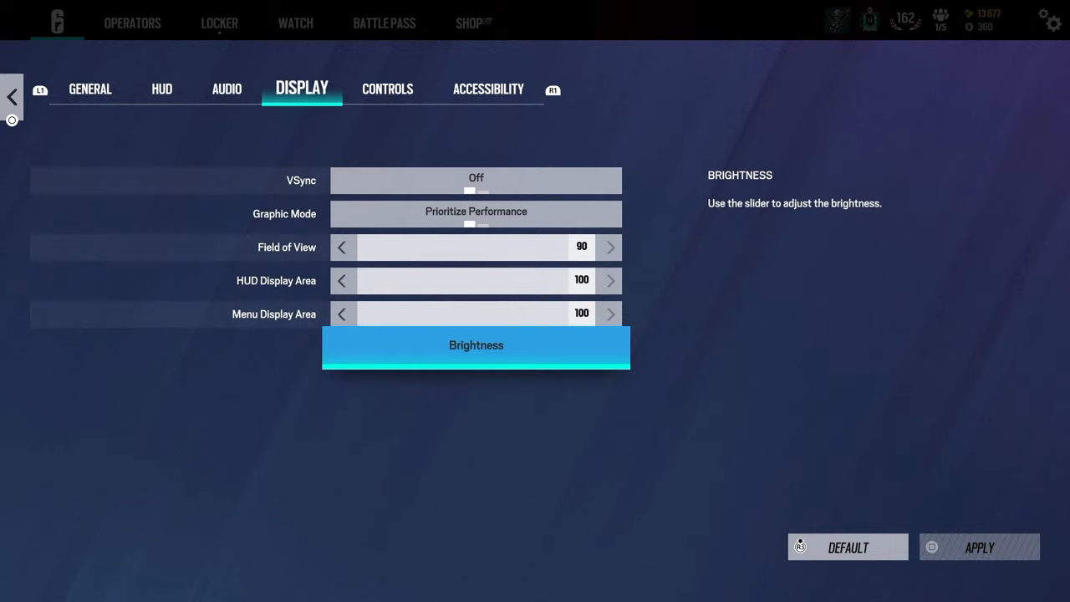
pyautogui.click(387, 88)
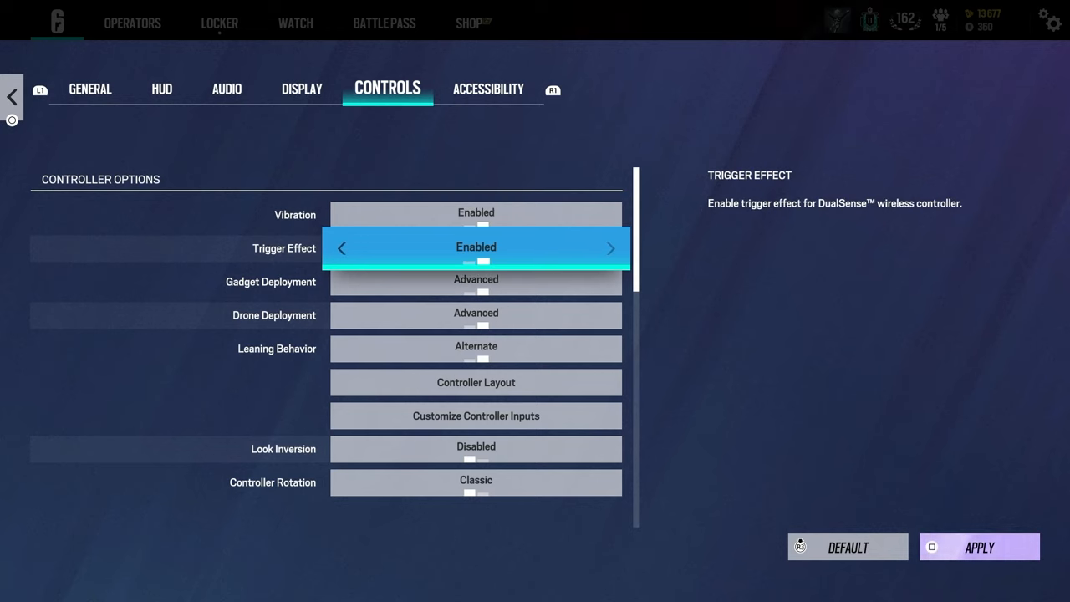
# Disable Vibration and Trigger Effect and set Gadget Deployment to Standard.
pyautogui.click(341, 248)
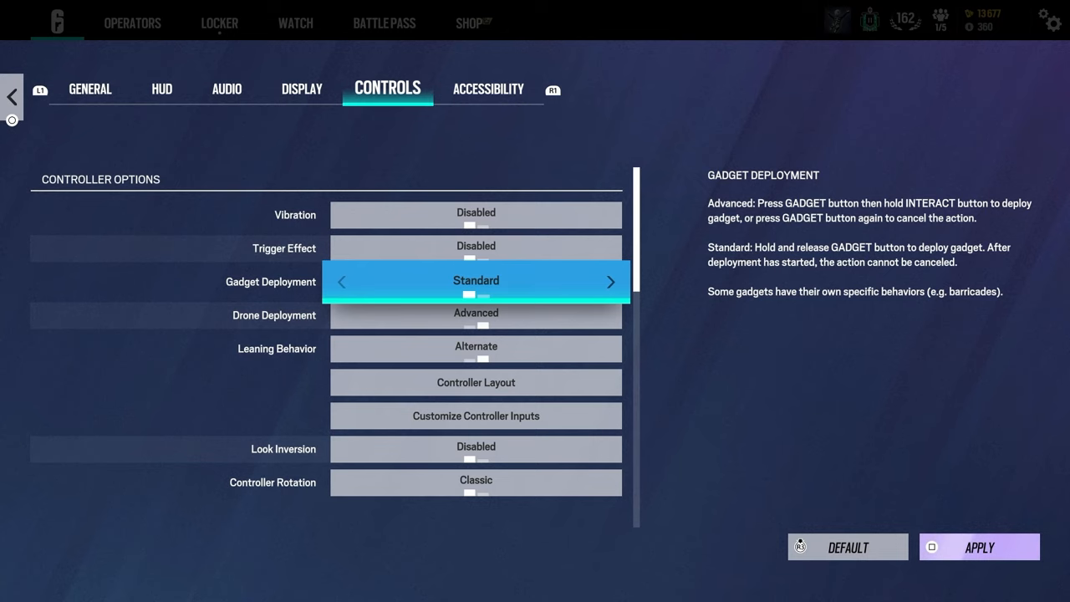
pyautogui.click(475, 314)
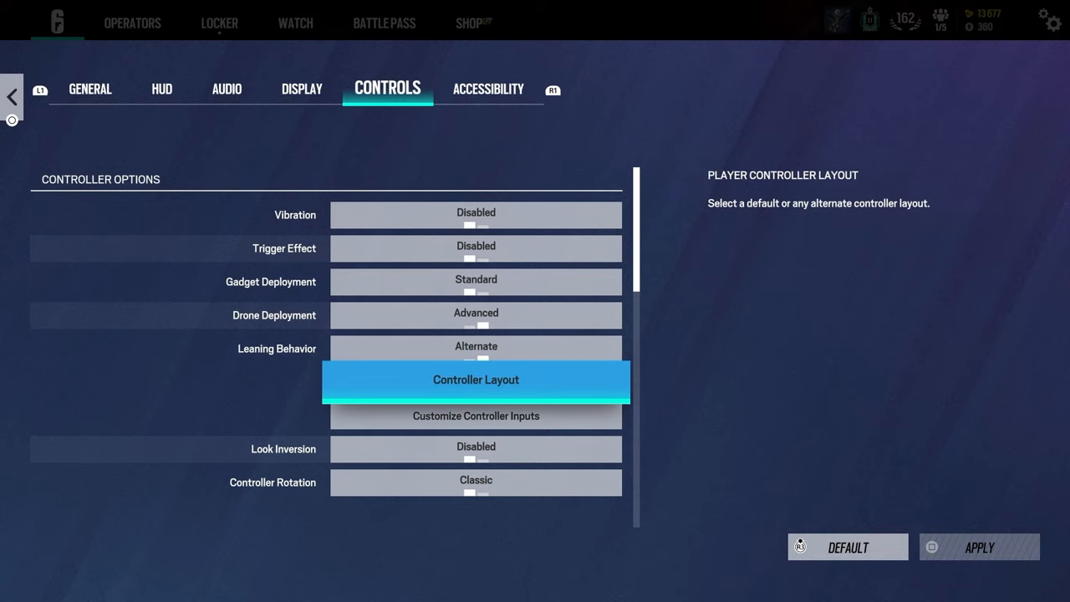
pyautogui.click(475, 414)
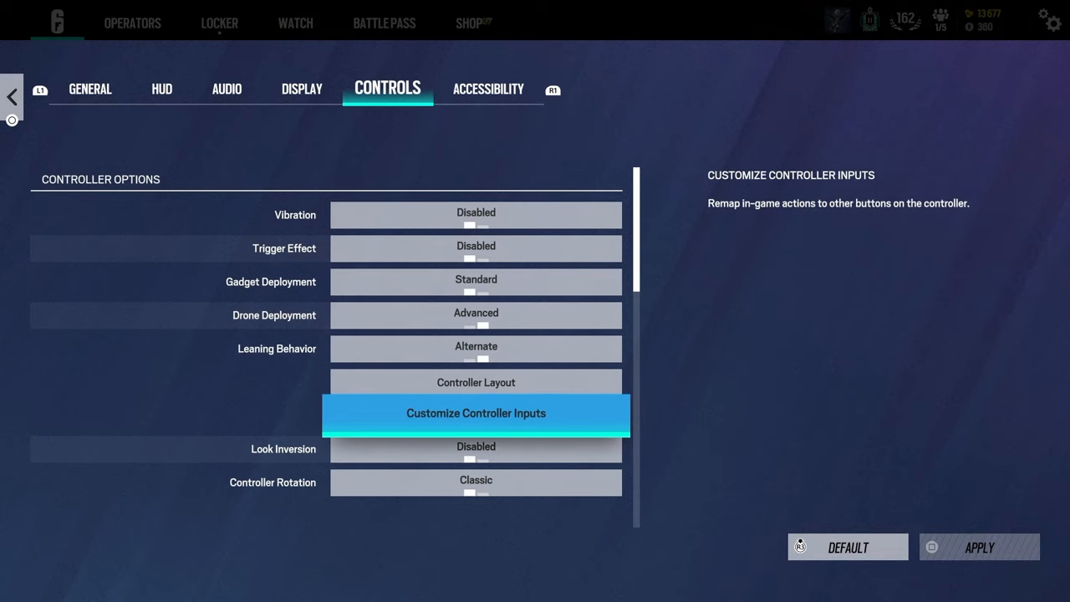
pyautogui.click(475, 381)
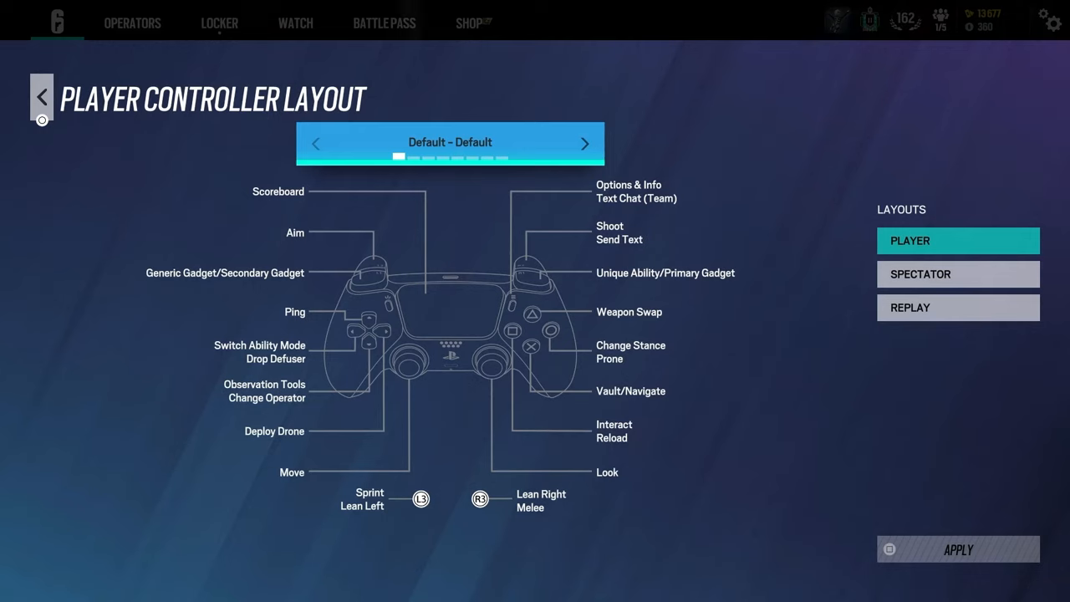
pyautogui.click(585, 144)
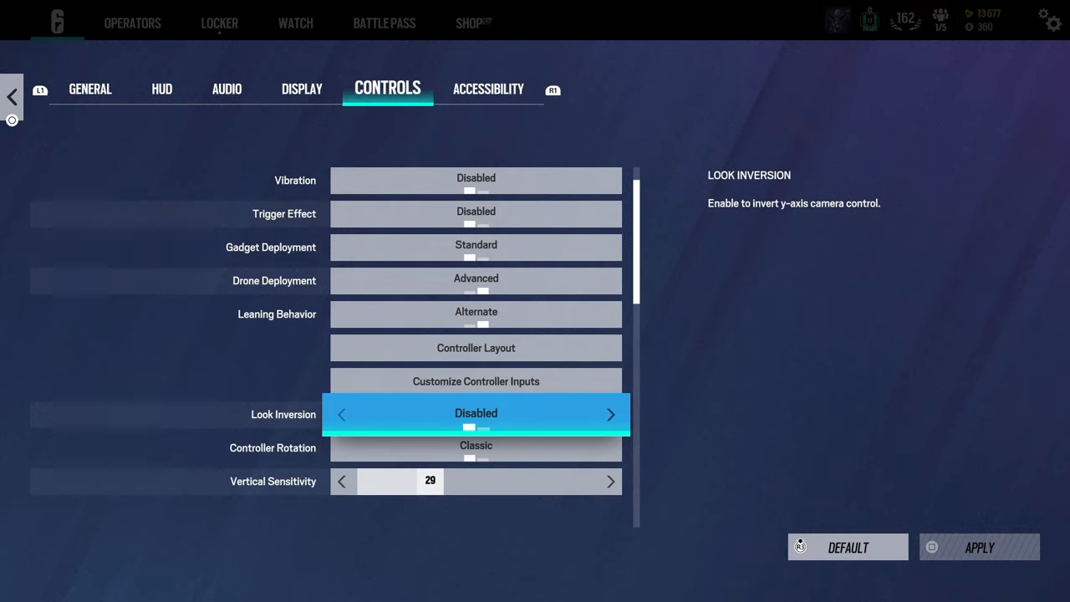
# Change Controller Rotation from Classic to Updated, keeping stick dead zones 6 and 2.
pyautogui.scroll(-3)
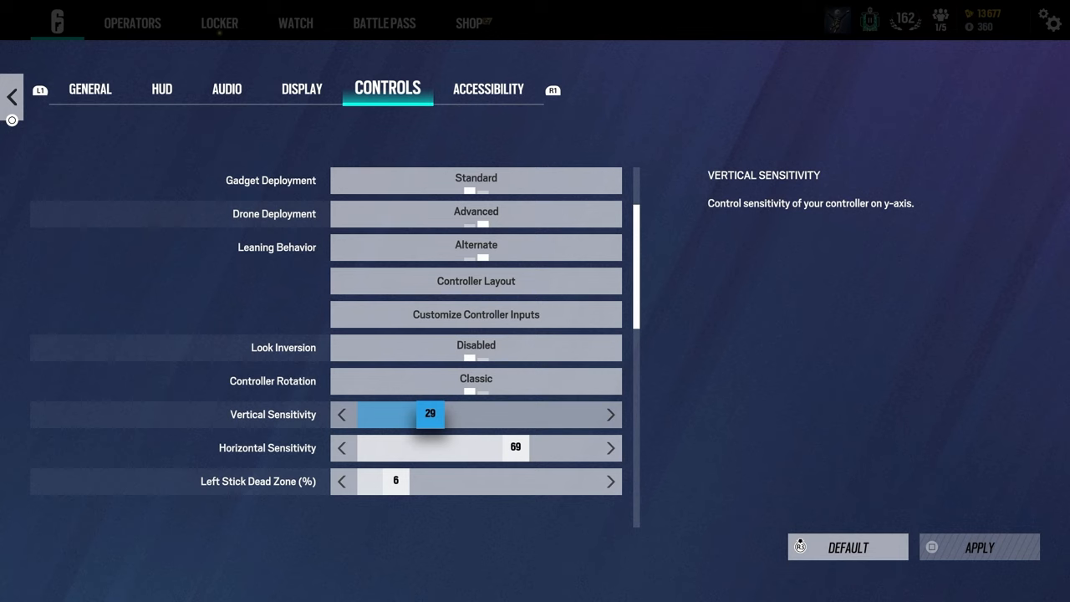
pyautogui.moveTo(475, 381)
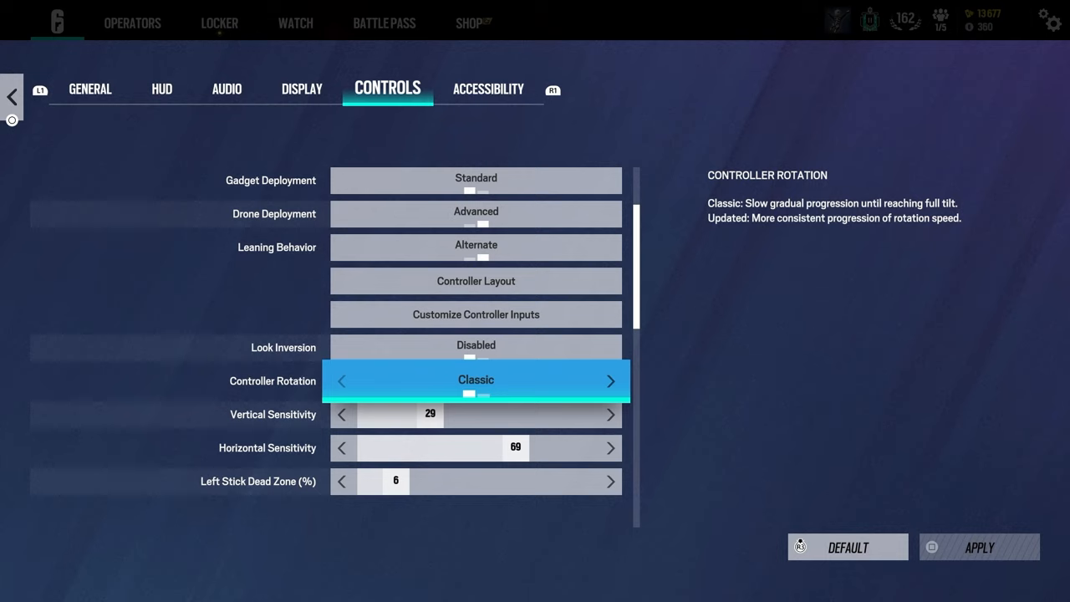
pyautogui.click(610, 380)
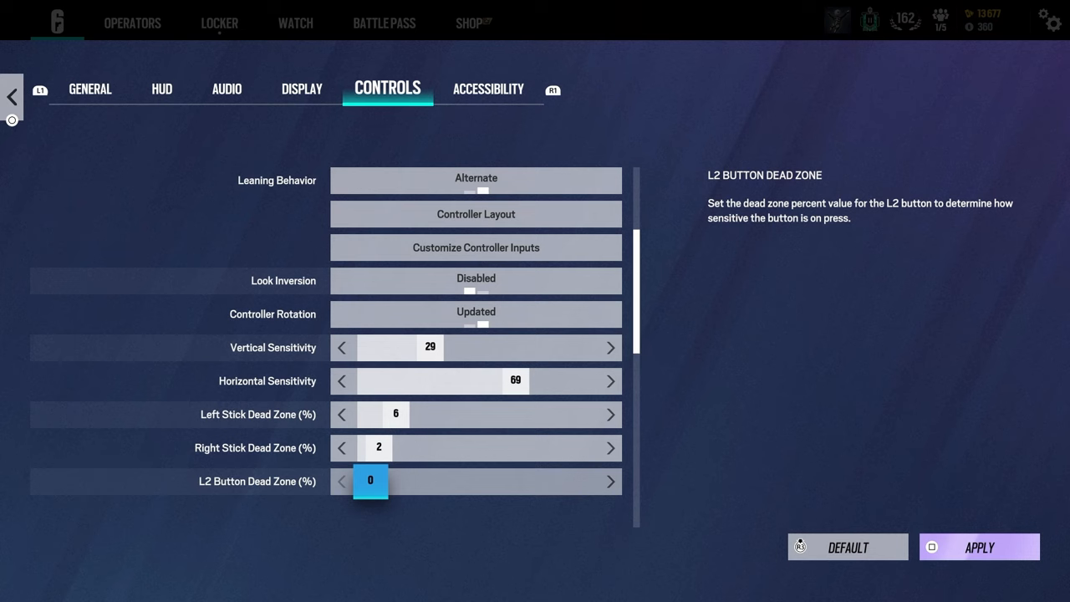
pyautogui.scroll(-3)
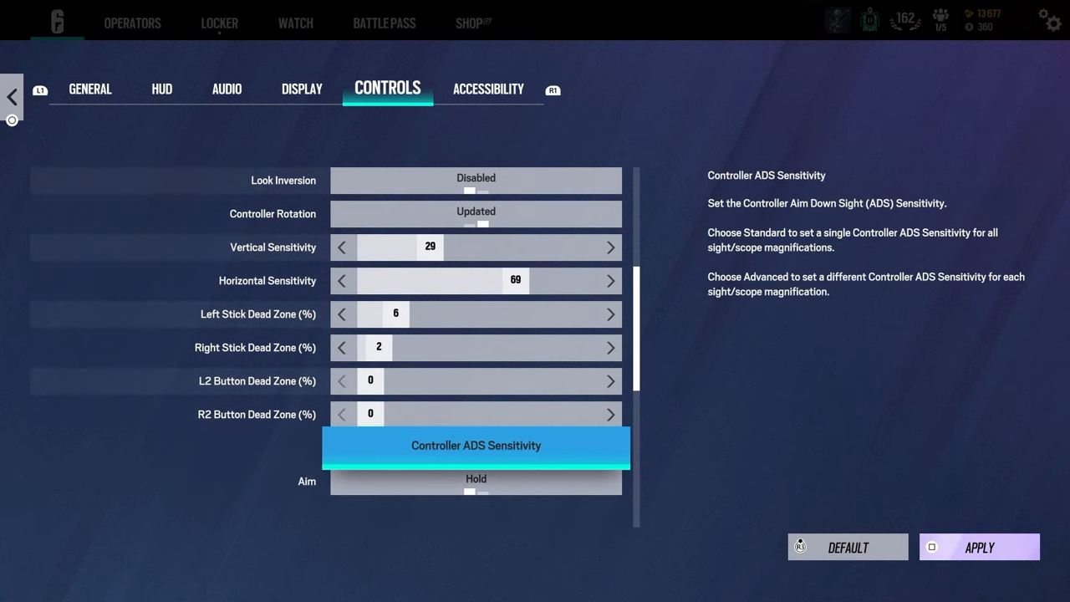
# Set Controller ADS Sensitivity to Standard at 32 for all magnifications and apply it.
pyautogui.click(475, 444)
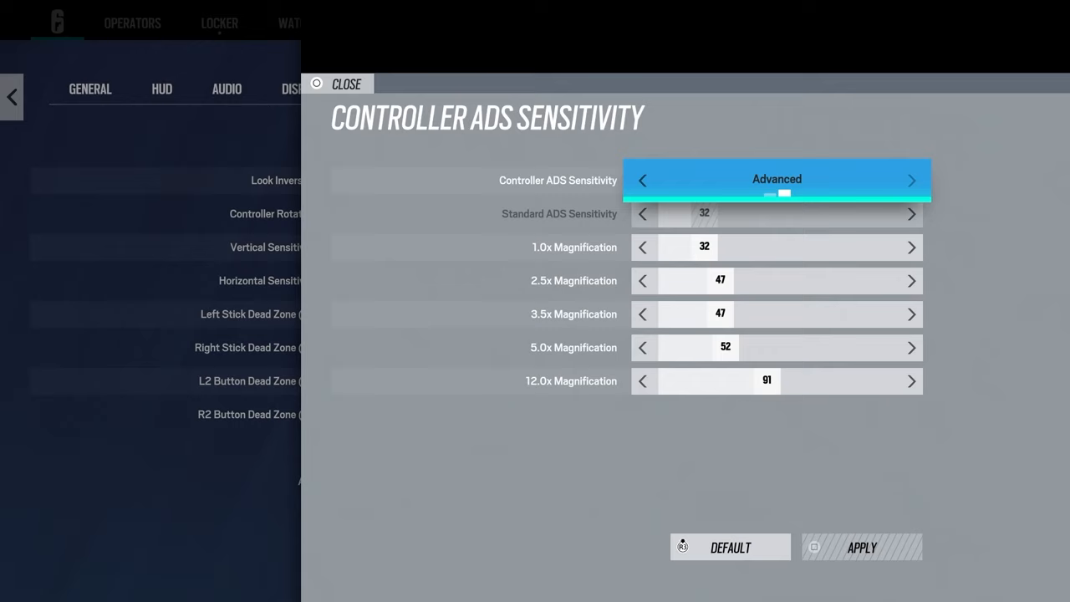
pyautogui.click(642, 179)
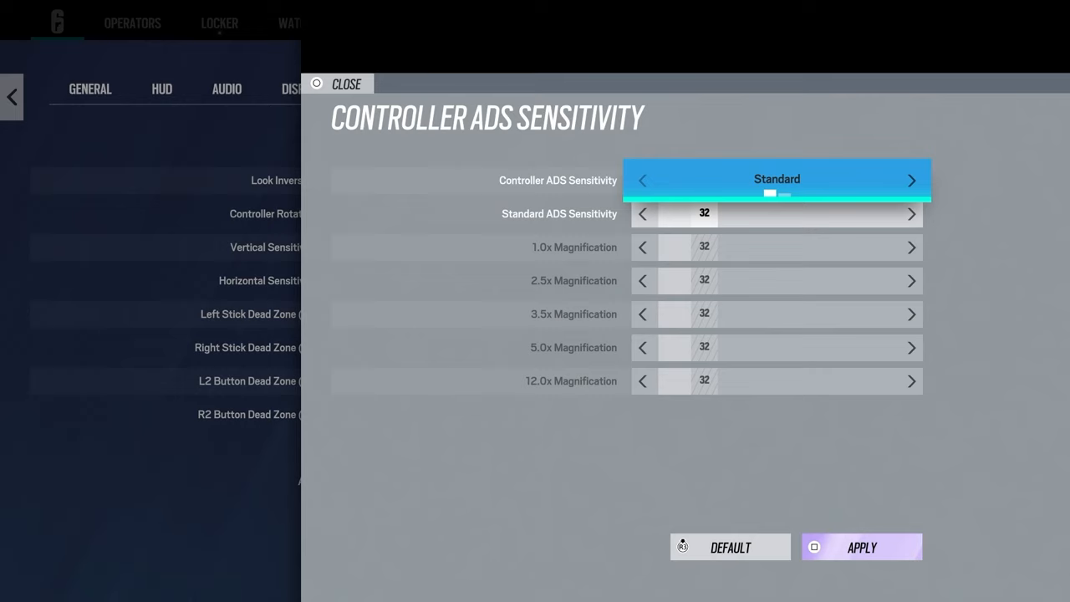
pyautogui.click(913, 179)
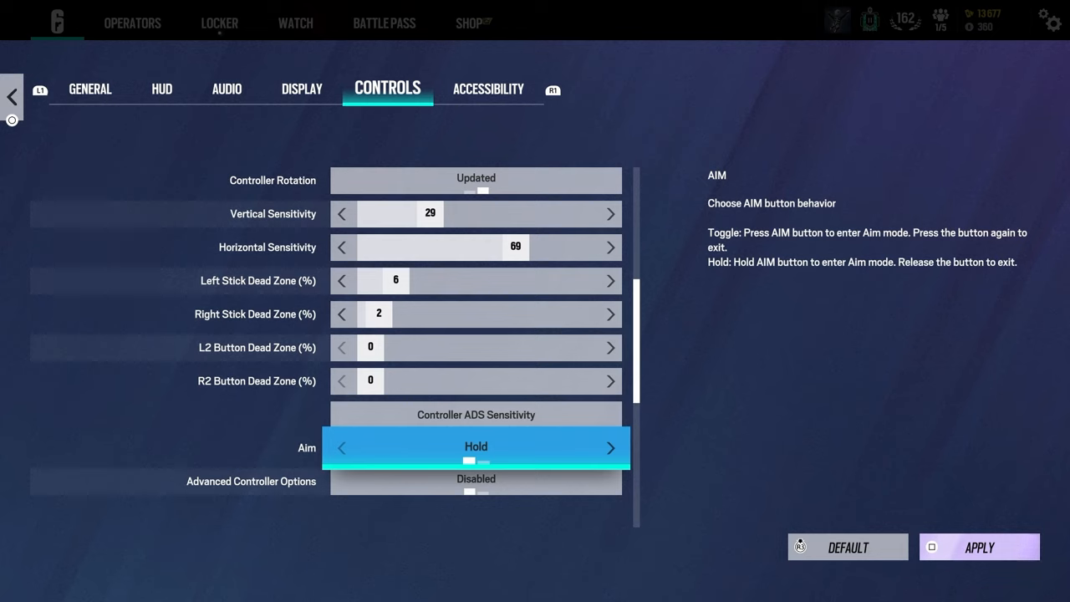
pyautogui.click(609, 447)
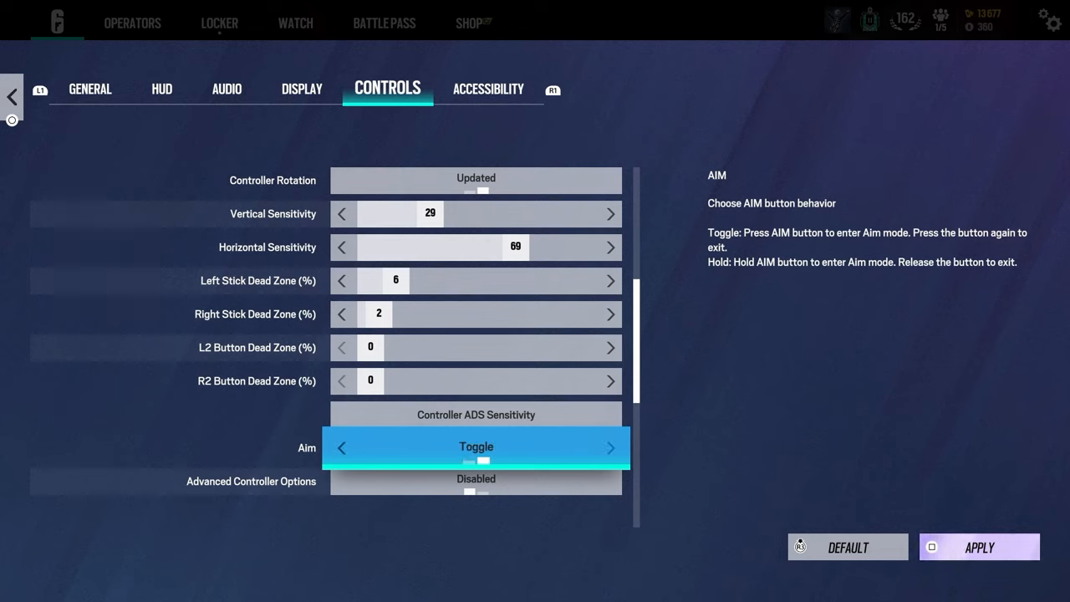
pyautogui.click(610, 448)
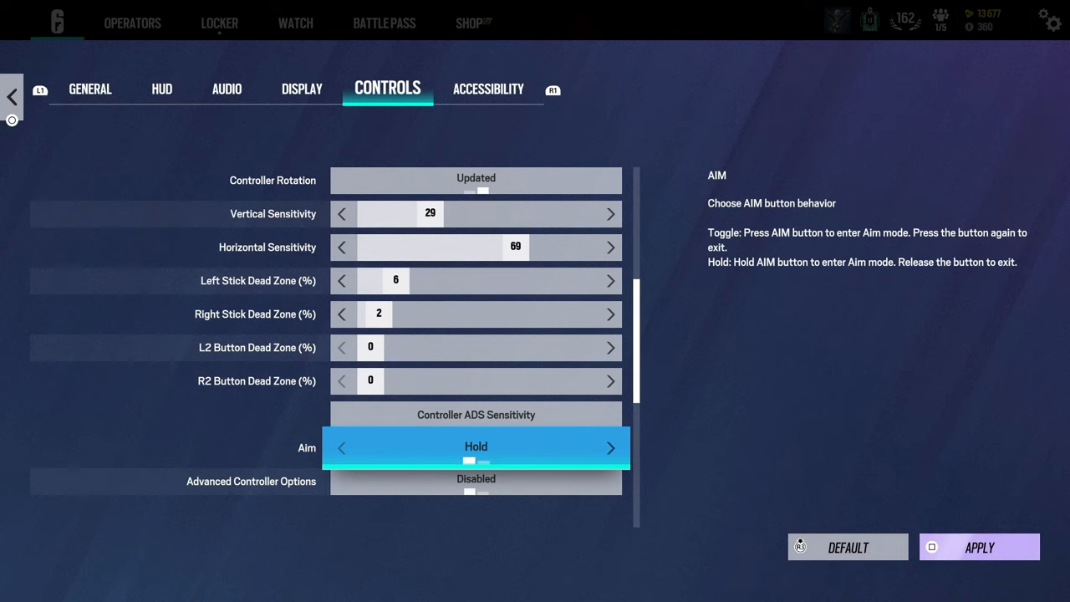
pyautogui.scroll(-3)
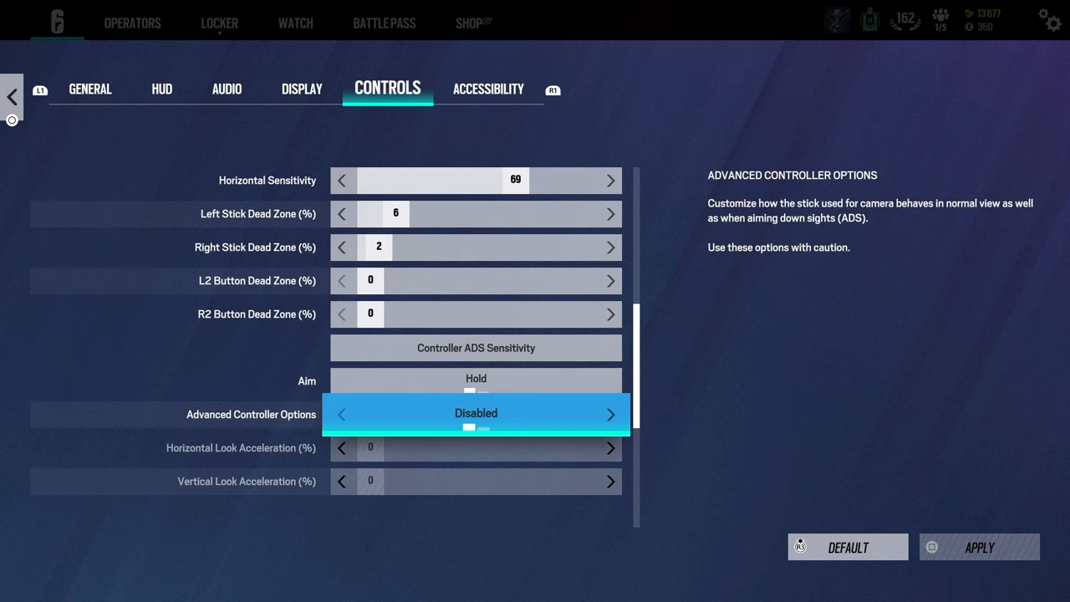
pyautogui.click(488, 89)
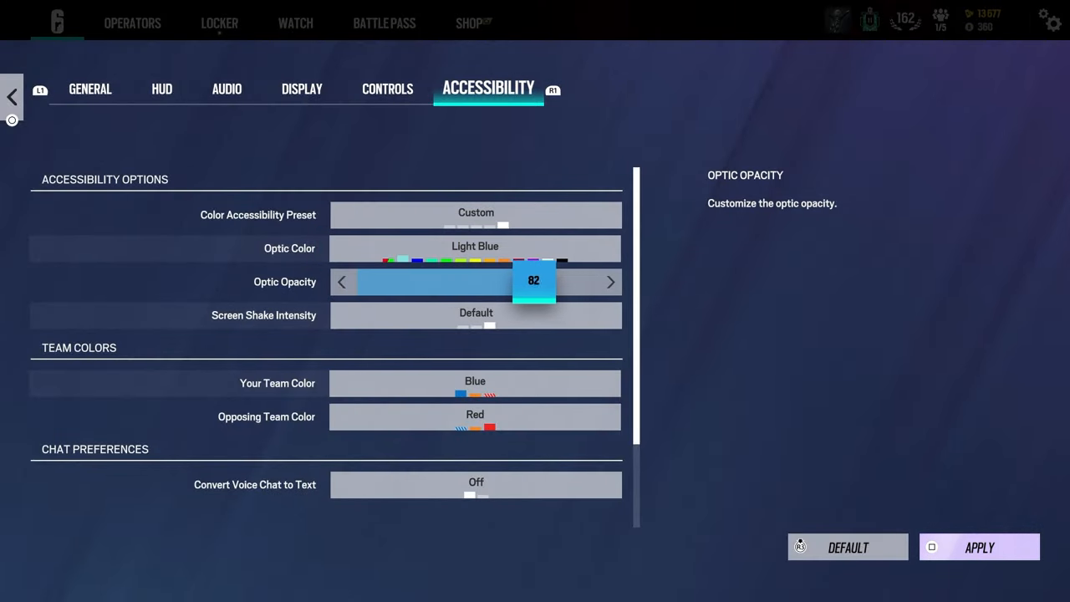
# Set optic opacity to 75, screen shake intensity to Off, and team color to Orange.
pyautogui.click(345, 281)
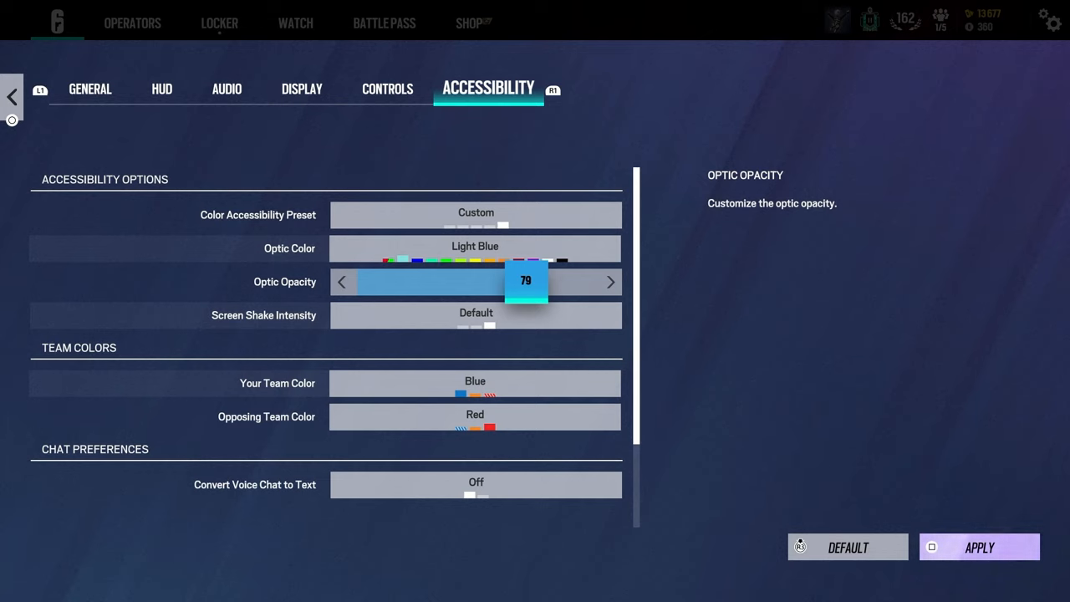
pyautogui.click(341, 281)
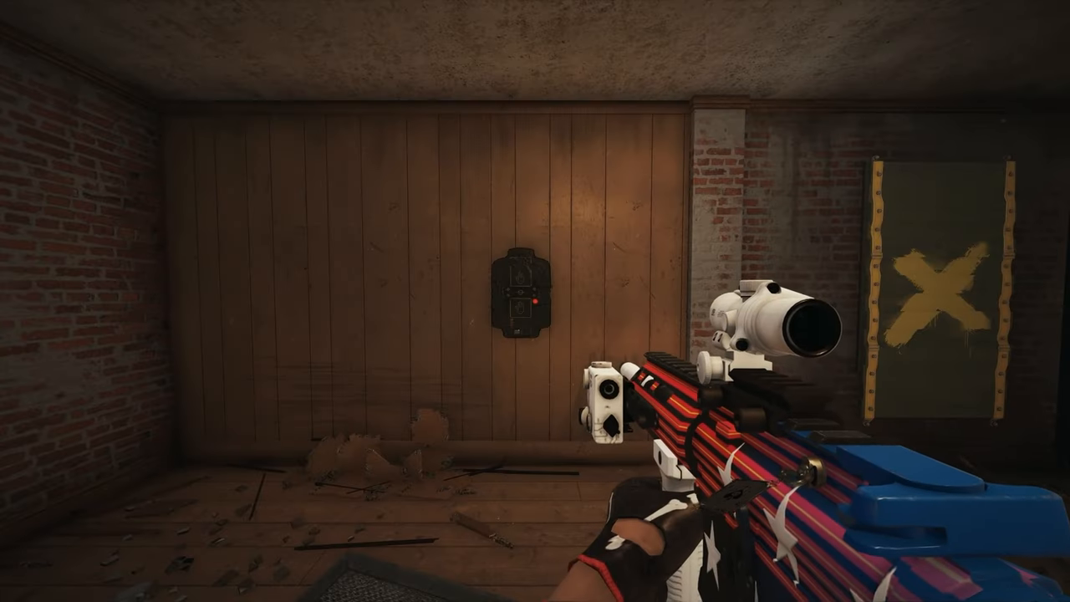
pyautogui.click(518, 298)
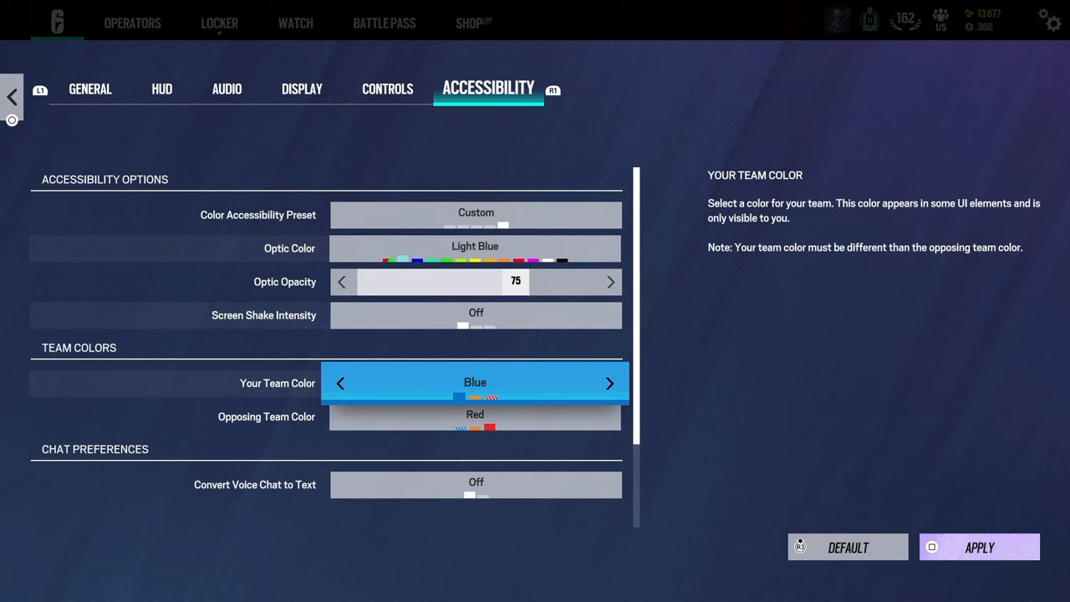
pyautogui.click(608, 381)
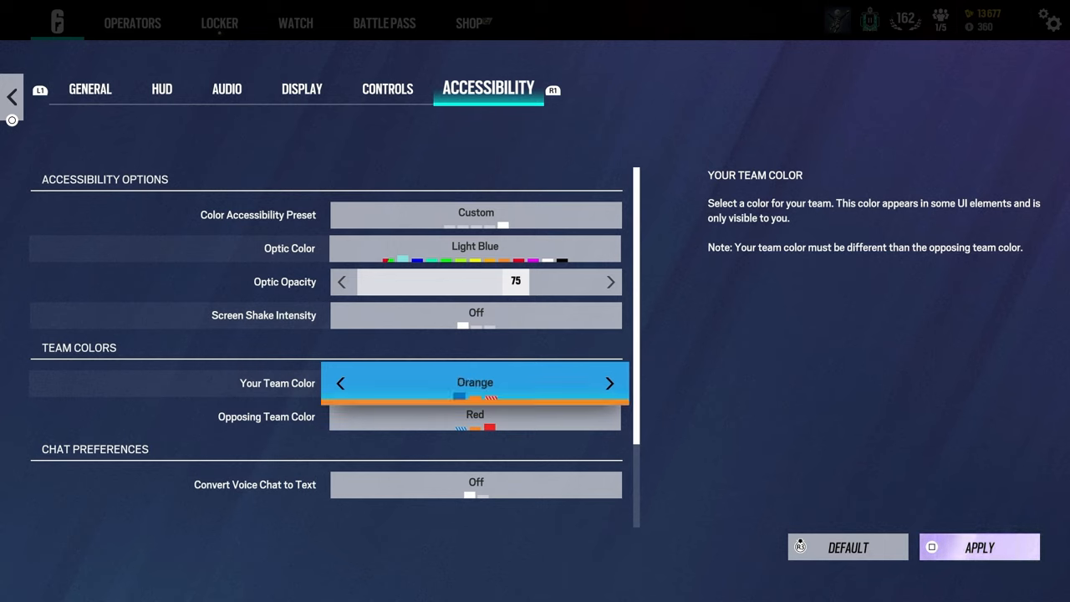